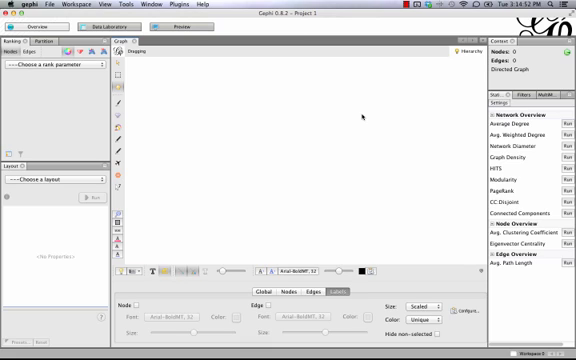
Step: Reach the File menu's import options to begin bringing data into the empty project
{"action": "left_click", "coordinate": [42, 4]}
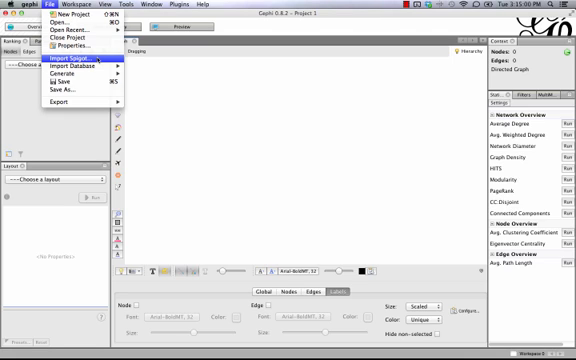
Step: Launch the Email spigot import wizard from File > Import Spigot
{"action": "left_click", "coordinate": [74, 68]}
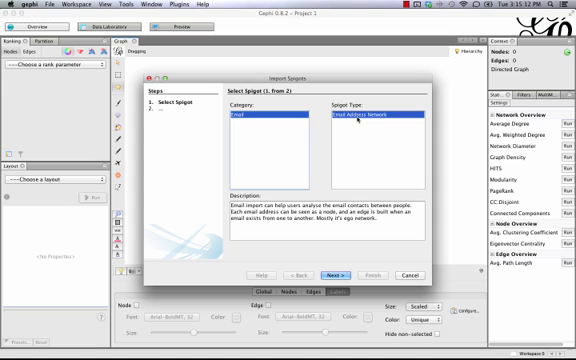
{"action": "mouse_move", "coordinate": [356, 180]}
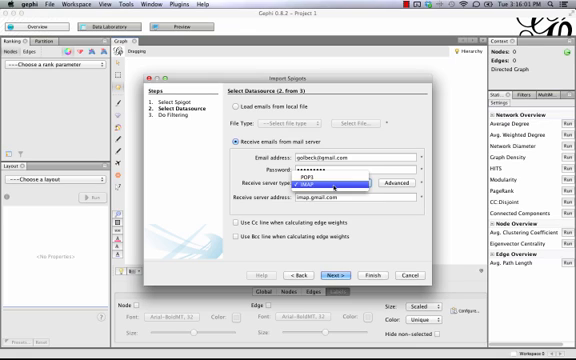
{"action": "left_click", "coordinate": [340, 188]}
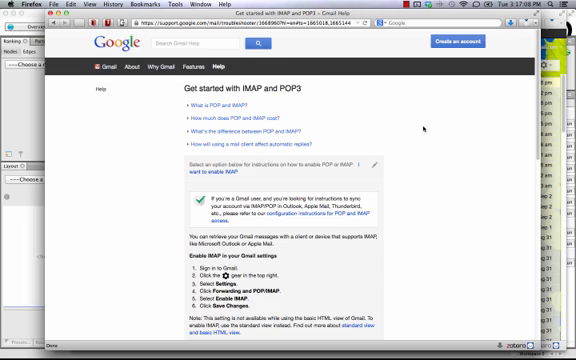
Step: Scroll the Gmail help article down to the Incoming Mail (IMAP) Server settings: port 993 with SSL
{"action": "scroll", "scroll_direction": "down", "scroll_amount": 3}
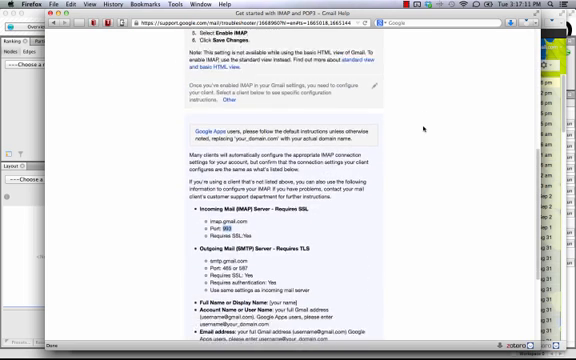
{"action": "scroll", "scroll_direction": "down", "scroll_amount": 3}
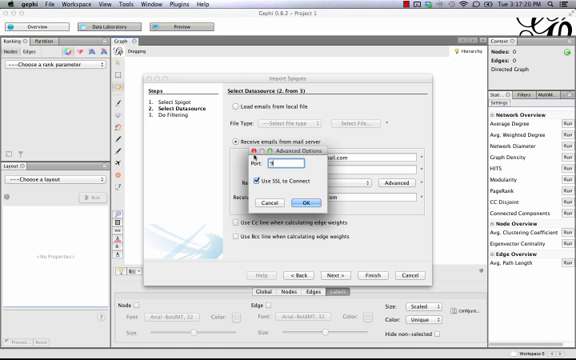
Step: Set the incoming server's advanced connection to port 993 with SSL enabled
{"action": "type", "text": "993"}
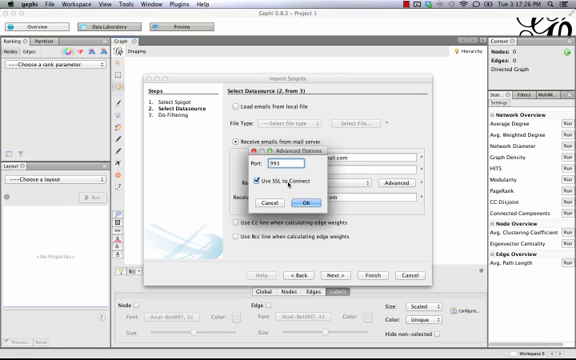
{"action": "left_click", "coordinate": [292, 202]}
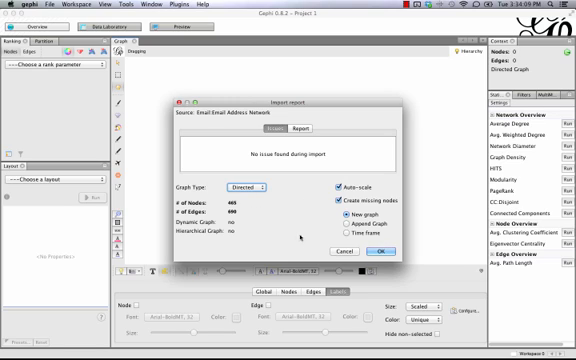
{"action": "mouse_move", "coordinate": [300, 236]}
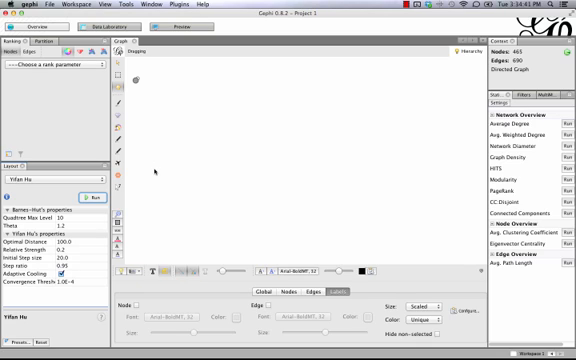
{"action": "mouse_move", "coordinate": [118, 218]}
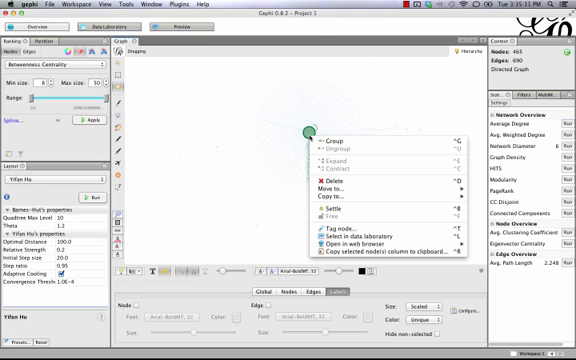
Step: Delete the large central self-node from the middle of the email network
{"action": "left_click", "coordinate": [324, 184]}
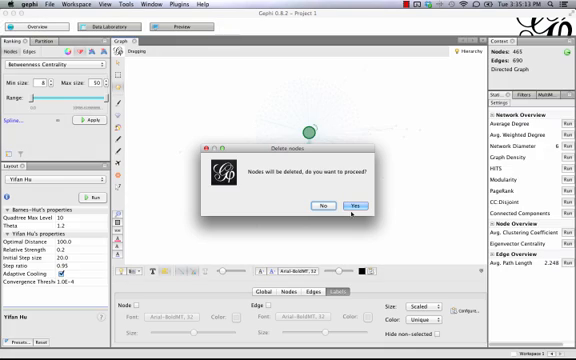